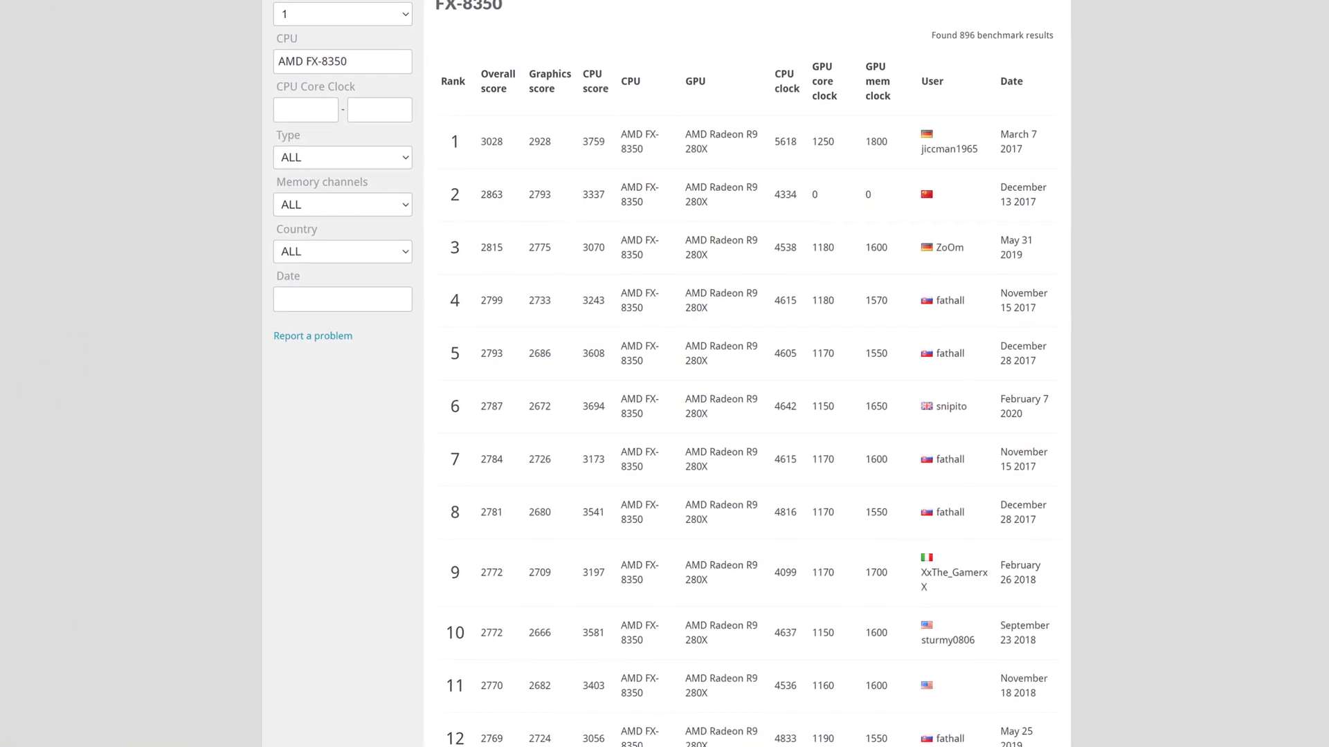
scroll("down", 3)
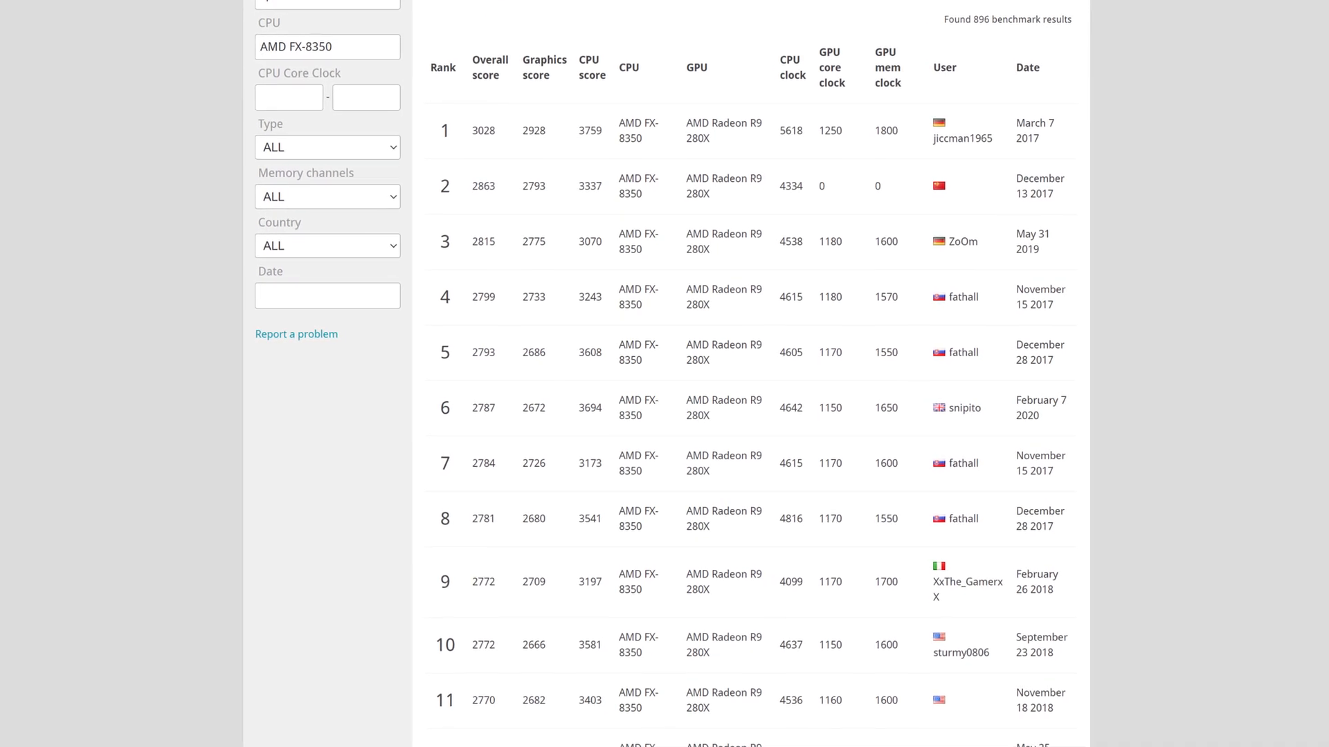